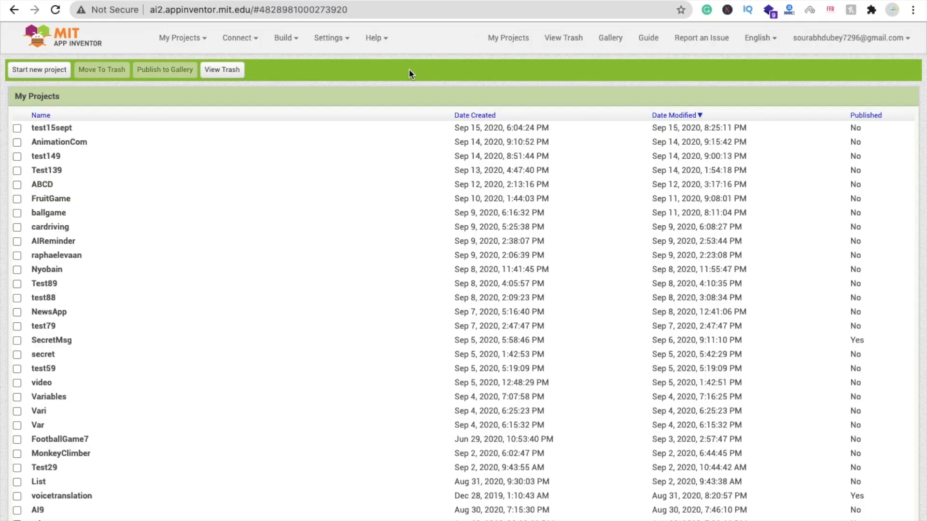
- Start a new project named test15911 and open it in the designer
click(38, 70)
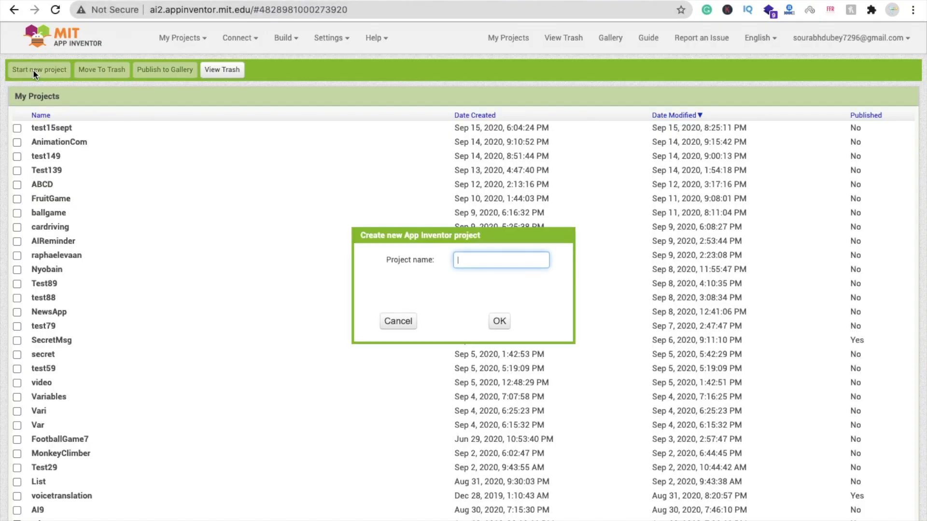
text(test)
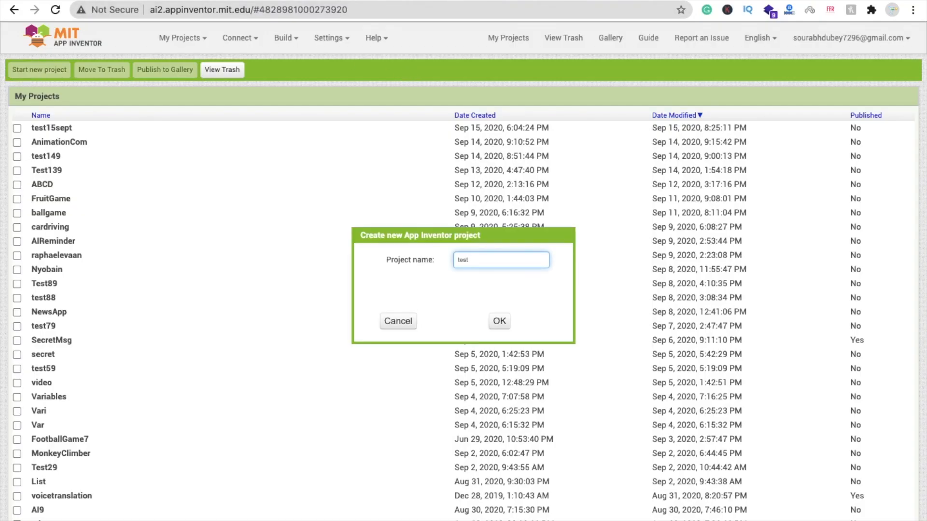
click(499, 321)
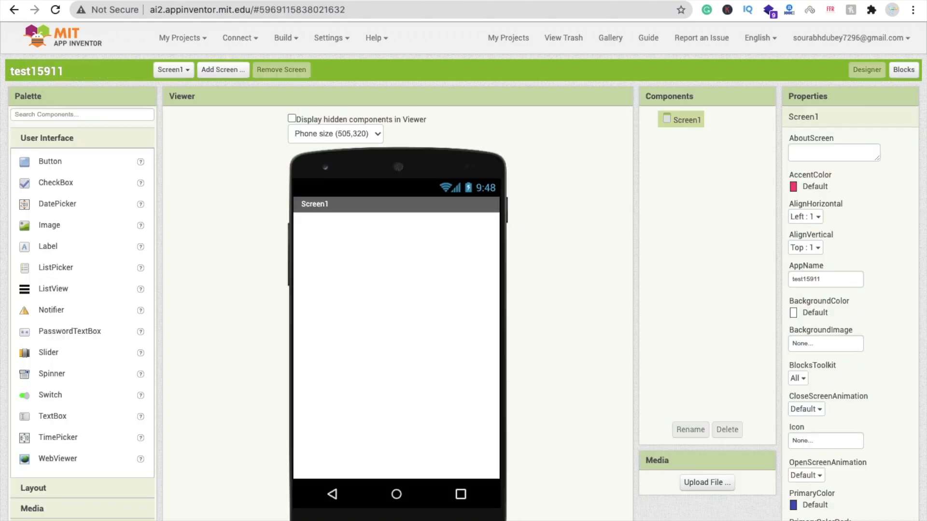
mouse_move(192, 266)
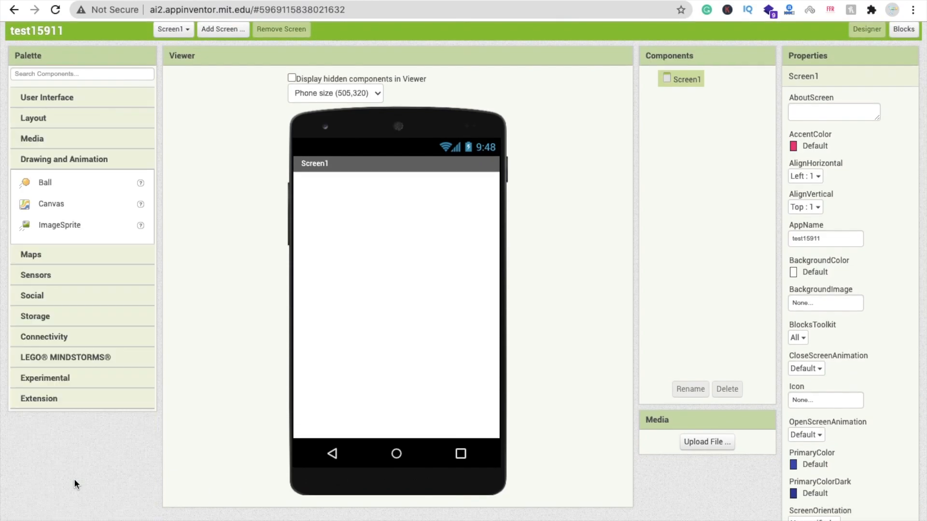
- Add a Canvas set to Fill parent and place an ImageSprite onto it
drag(51, 204, 400, 273)
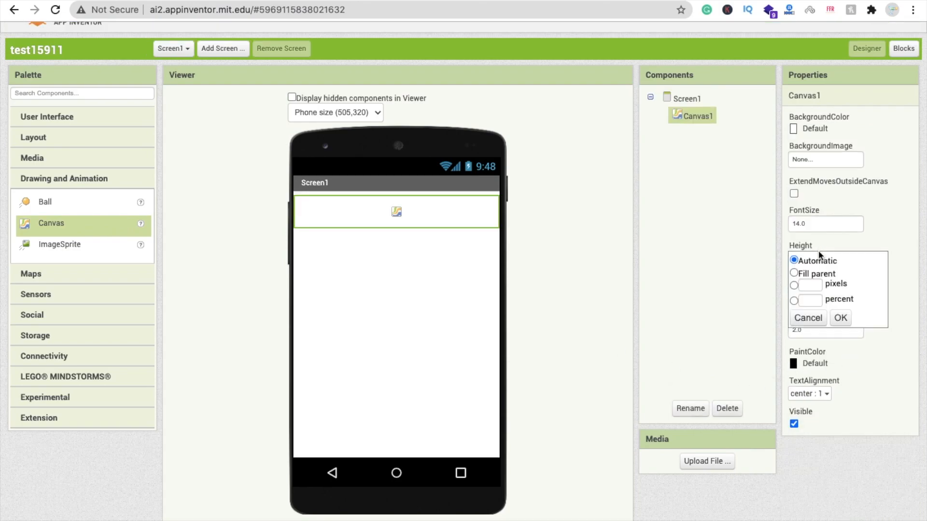
click(840, 318)
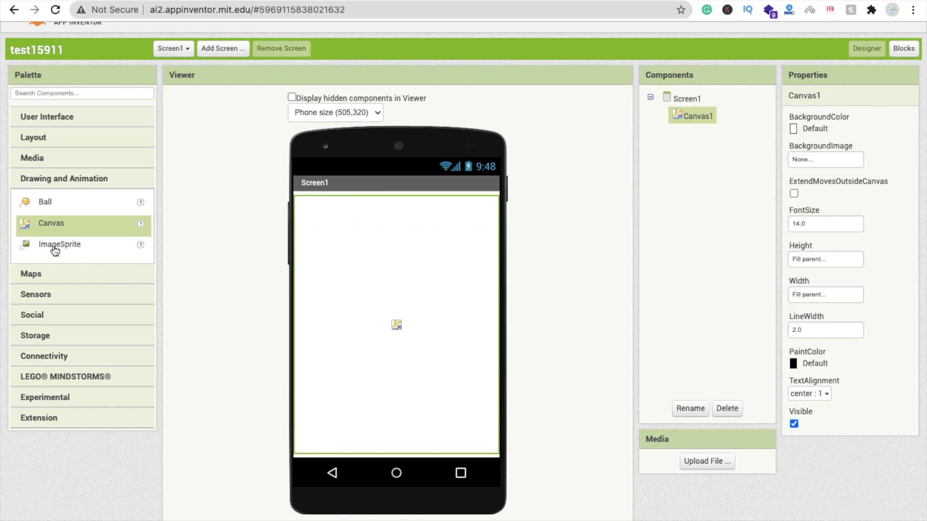
drag(59, 245, 399, 319)
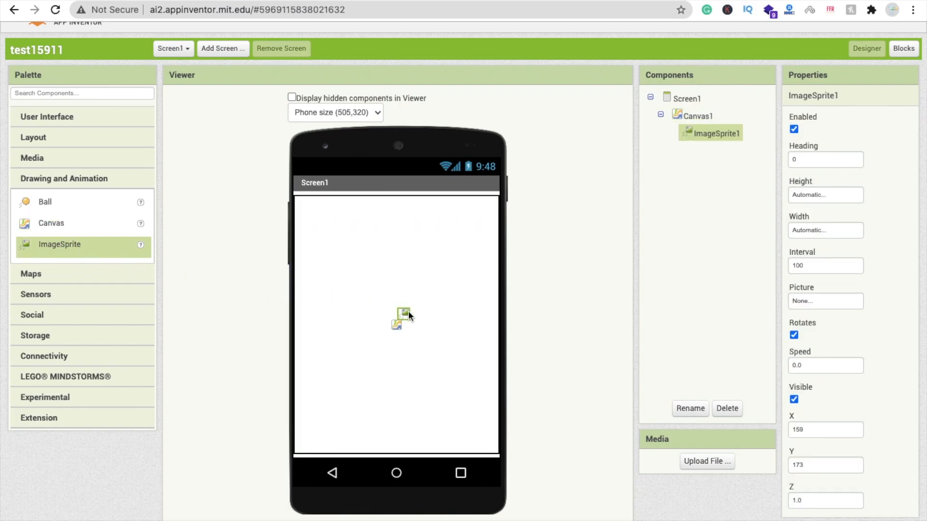
drag(403, 313, 394, 309)
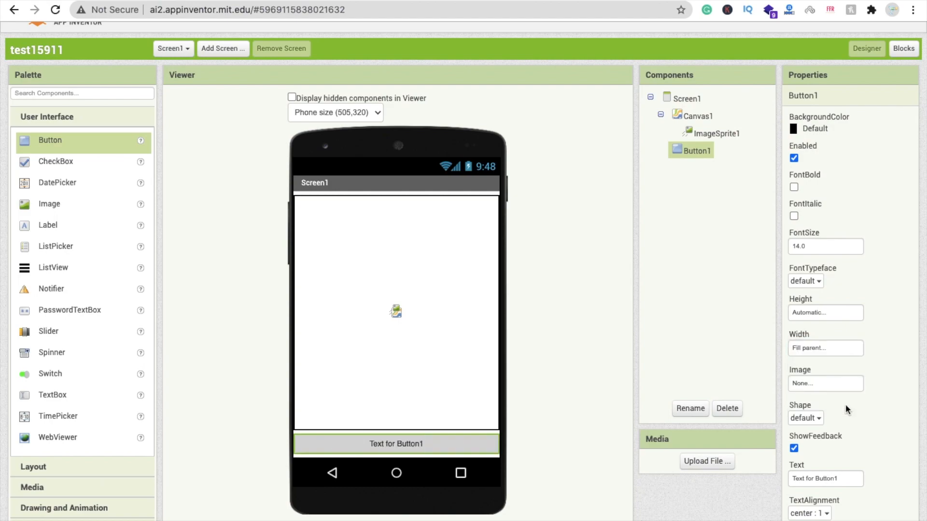
- Change Button1's Text to 'Stop' and select Canvas1
click(824, 478)
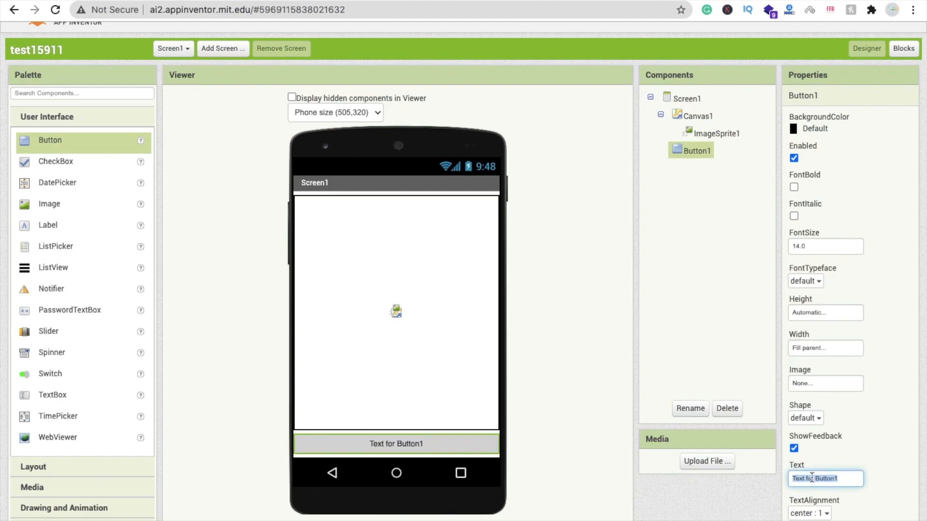
text(Stop)
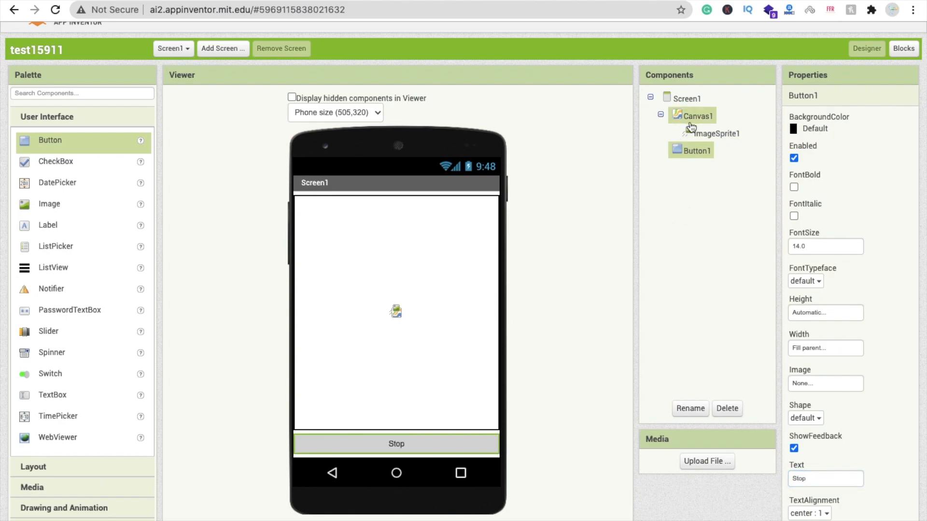
click(699, 115)
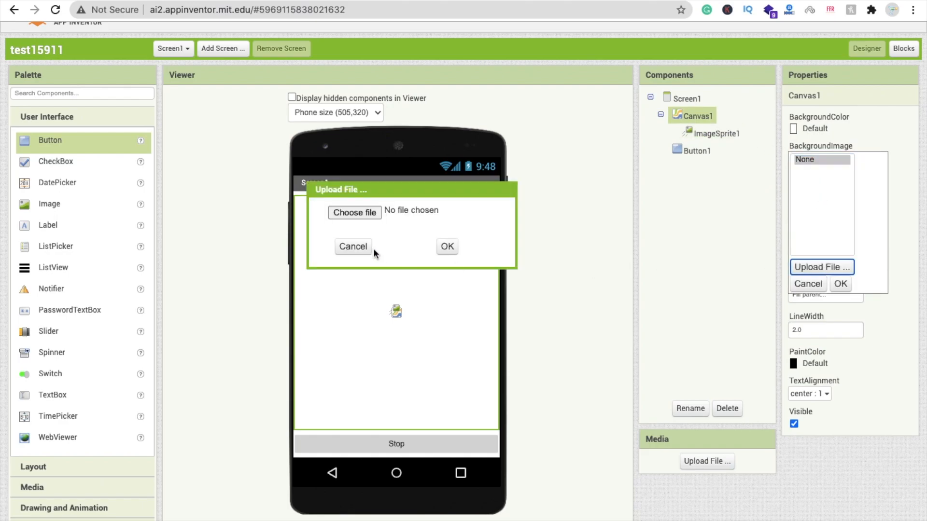
- Upload bg.jpg as Canvas1's jungle background image
click(355, 213)
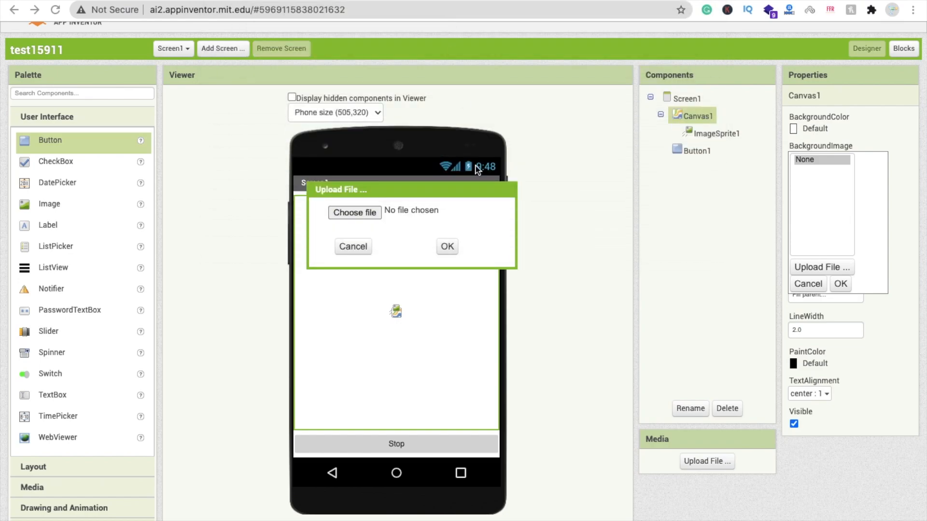
click(447, 247)
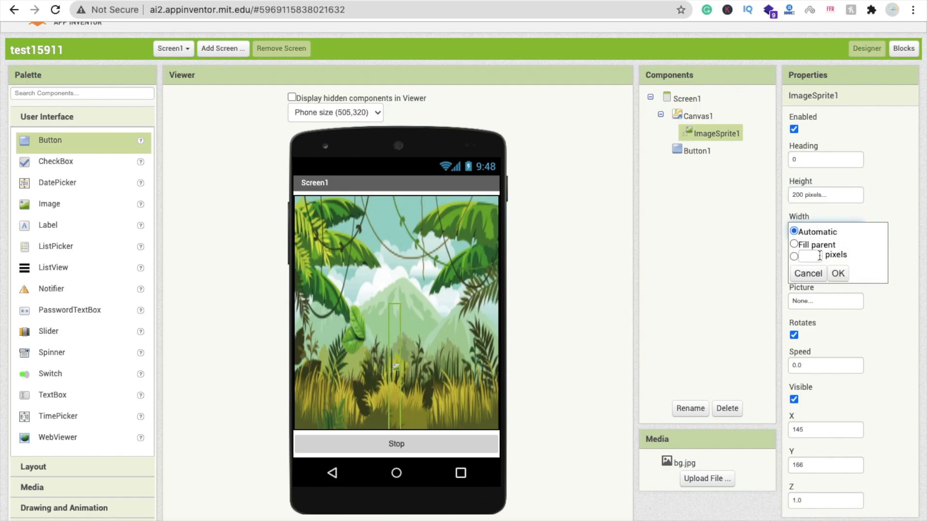
- Confirm the sprite's 200-pixel width and upload mn.png as its monkey picture
click(794, 255)
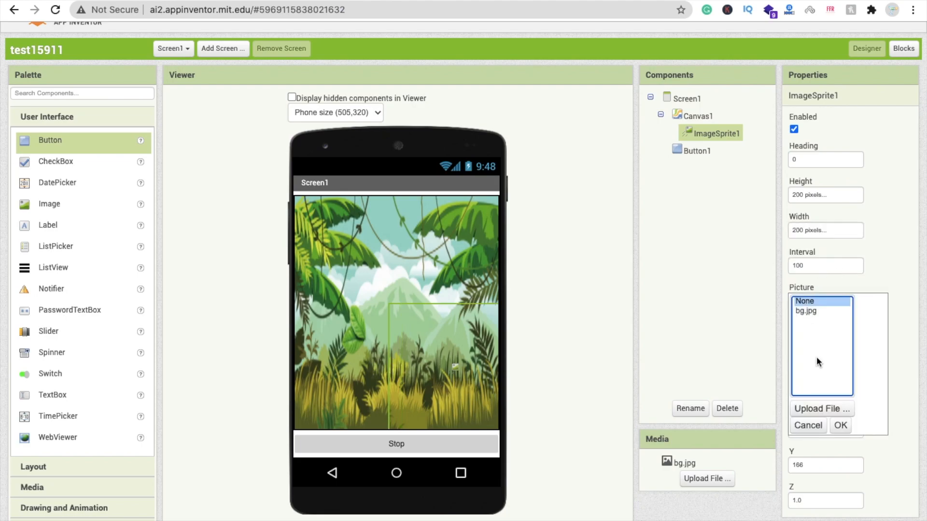
click(822, 408)
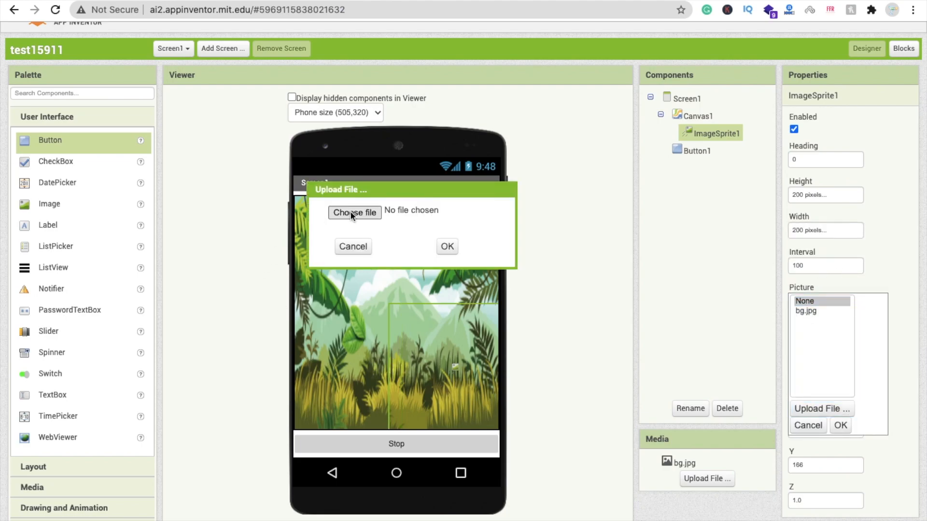
click(355, 213)
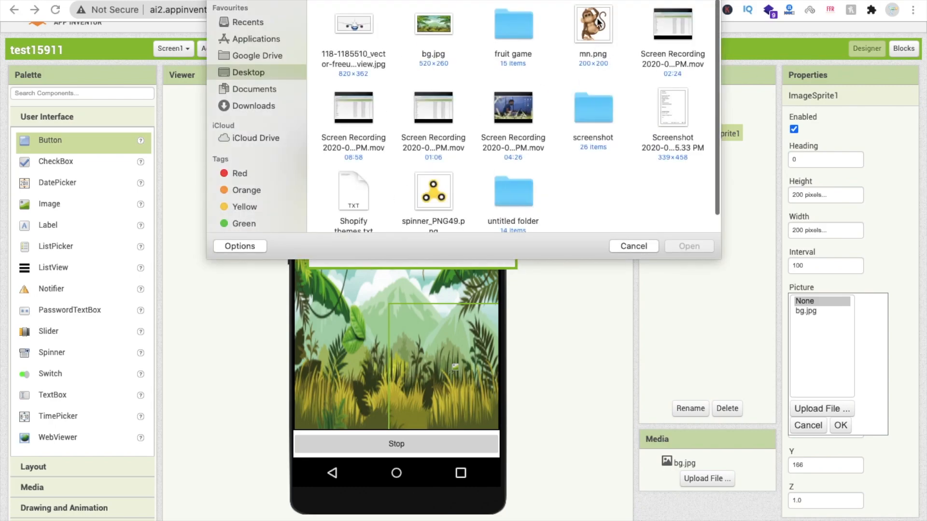
click(688, 246)
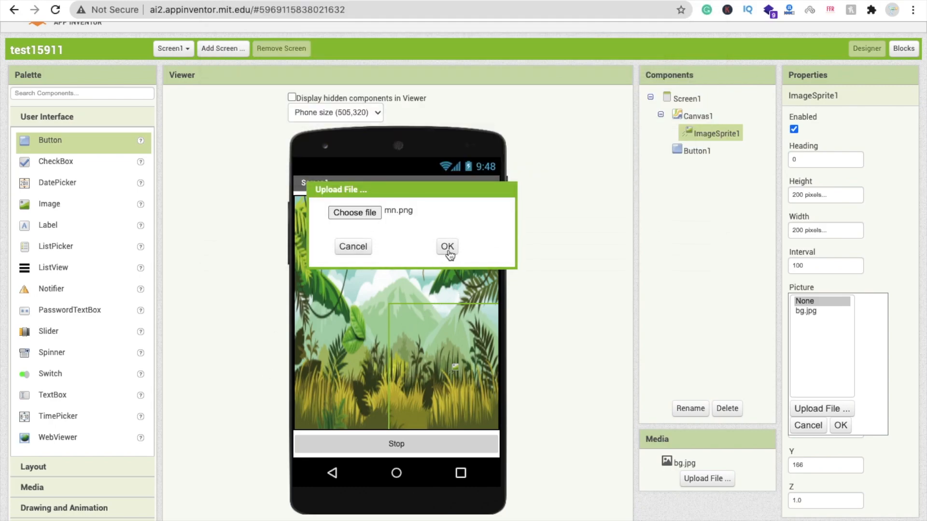
click(447, 246)
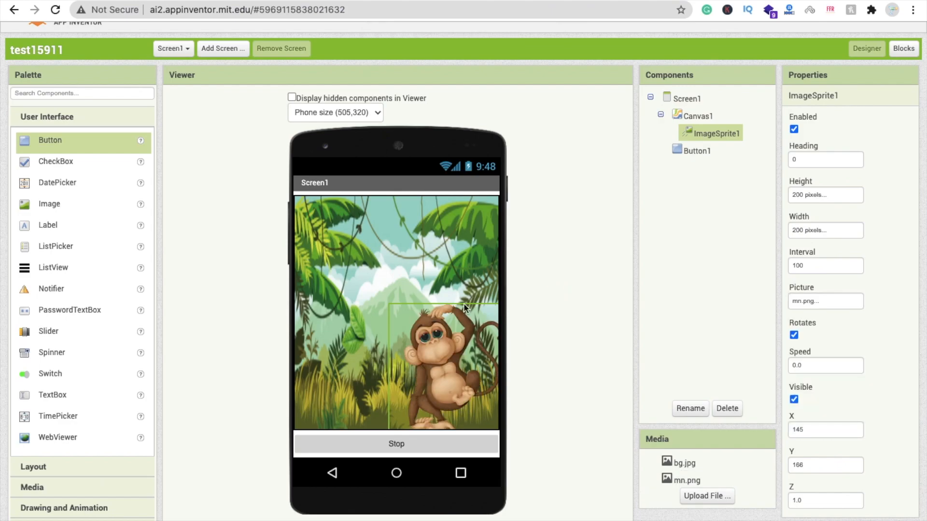
- Size the monkey sprite to 100 by 100 pixels and nudge it left and up
click(824, 195)
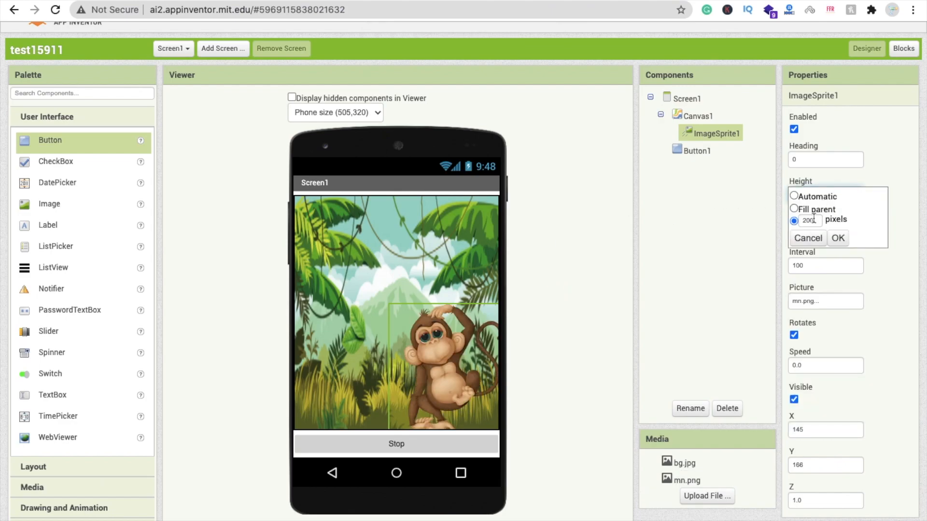
text(100 pixels...)
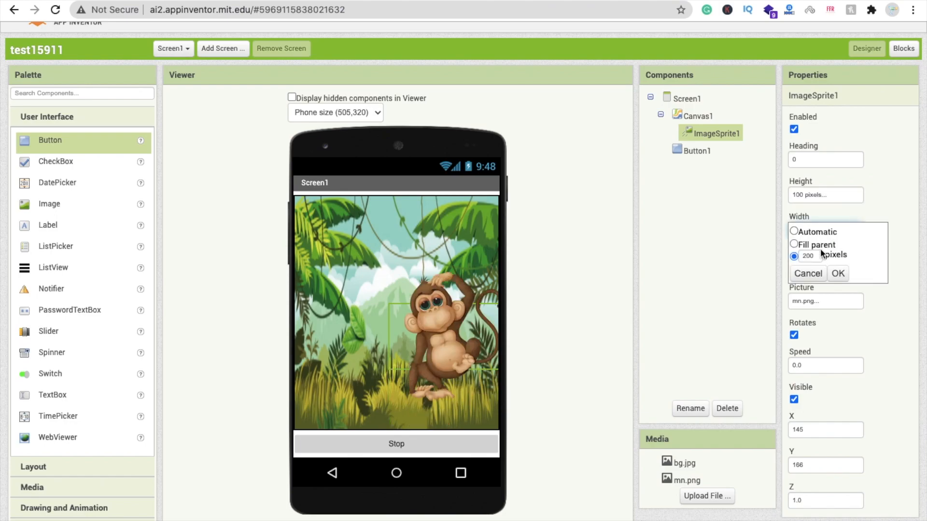
text(100 pixels...)
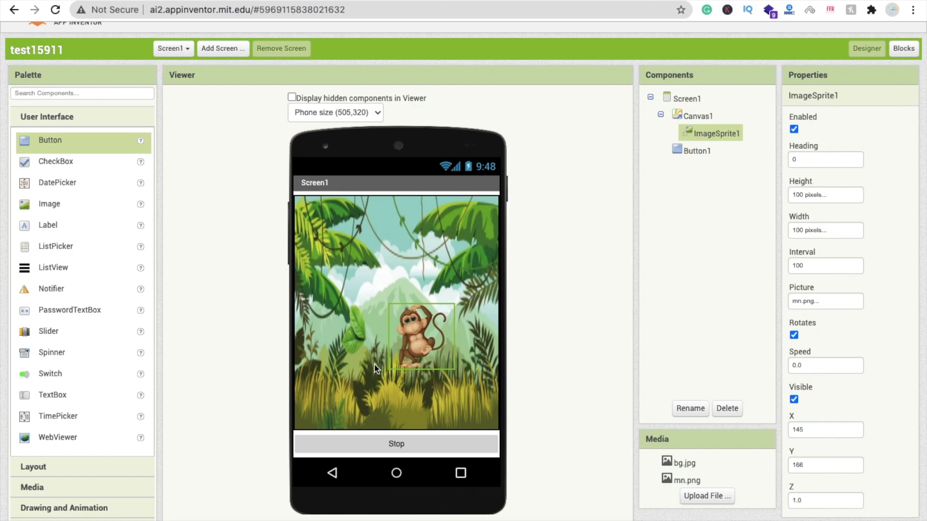
drag(420, 337, 396, 328)
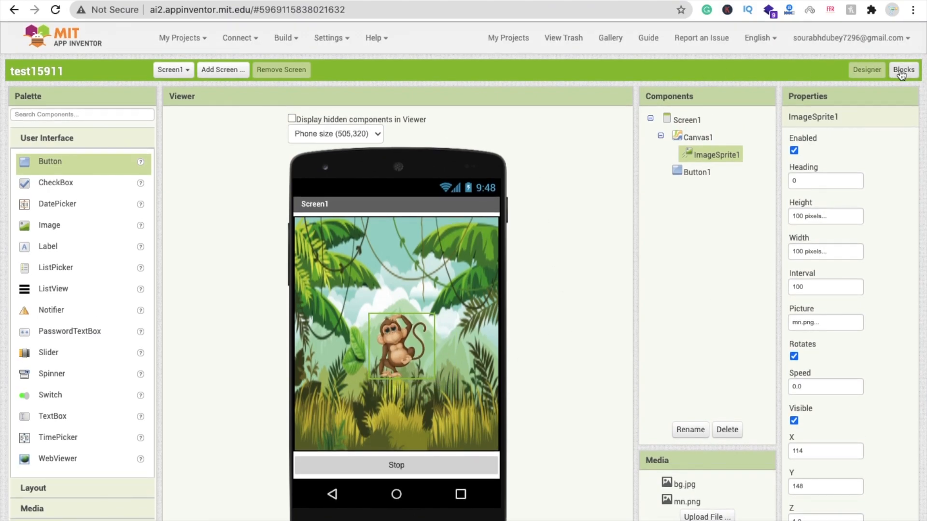
- In the Blocks editor, add when ImageSprite1.Flung containing a set ImageSprite1.Heading block
click(903, 69)
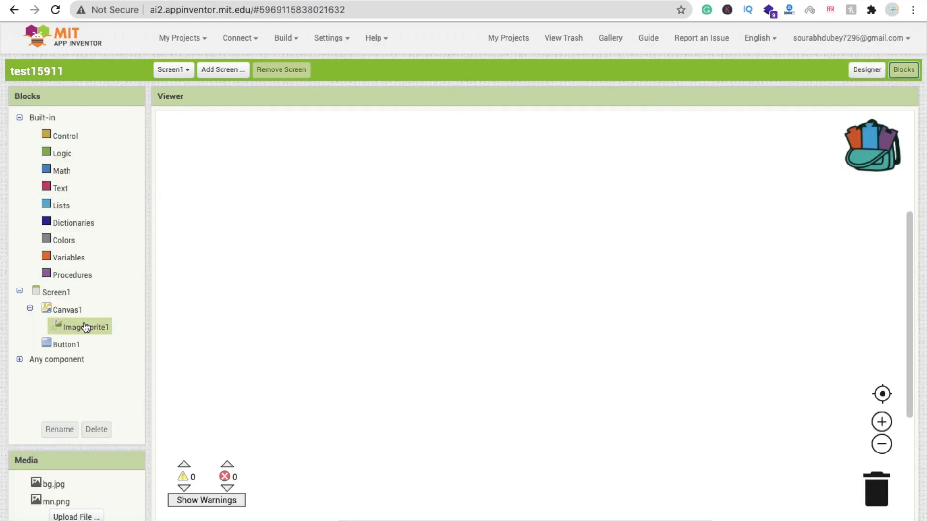
click(86, 327)
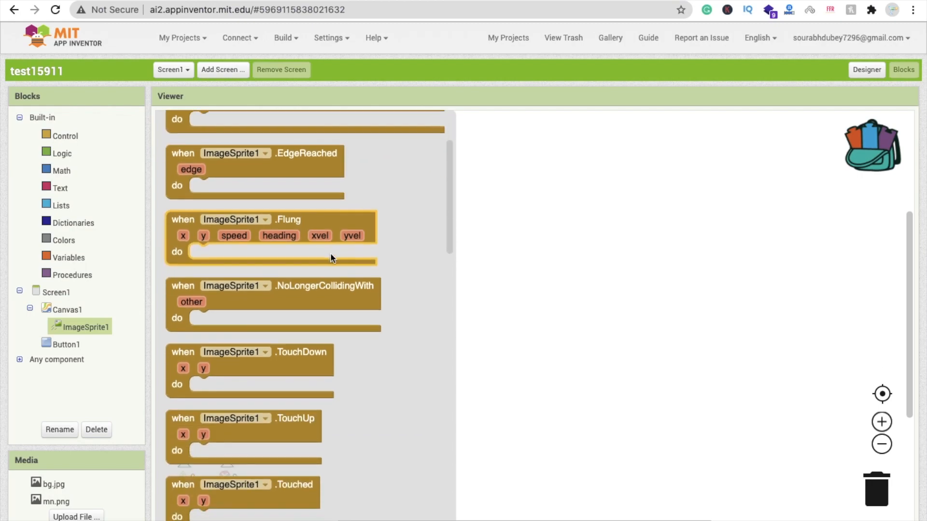
mouse_move(329, 228)
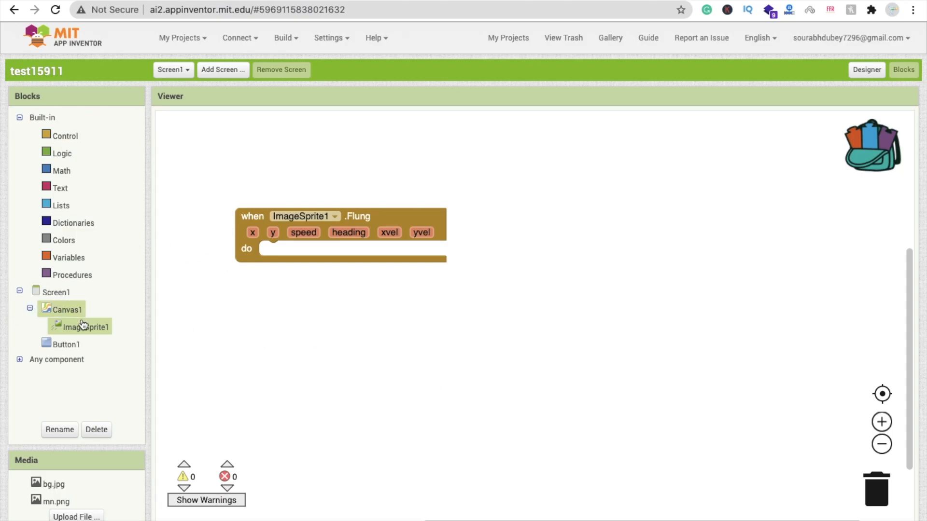
click(87, 327)
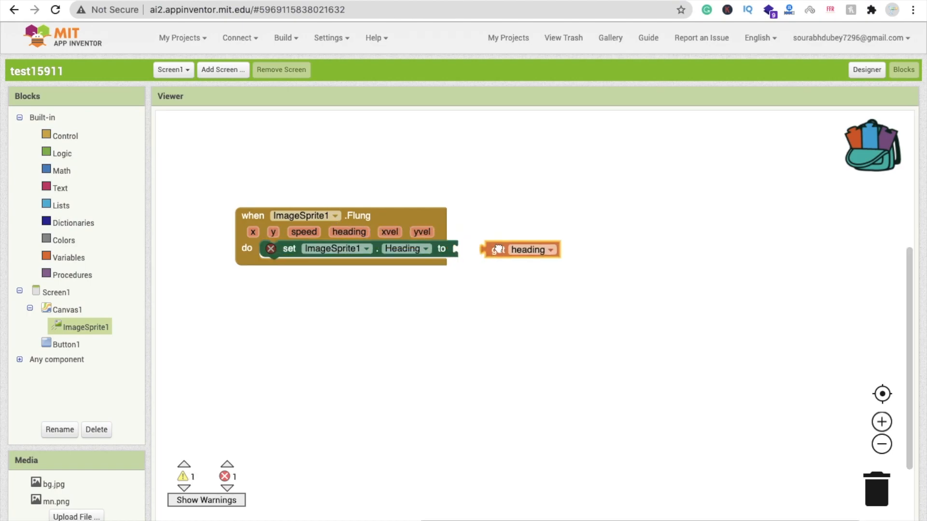
- Set Heading to the fling heading and Speed to the fling speed times 3
drag(521, 249, 477, 248)
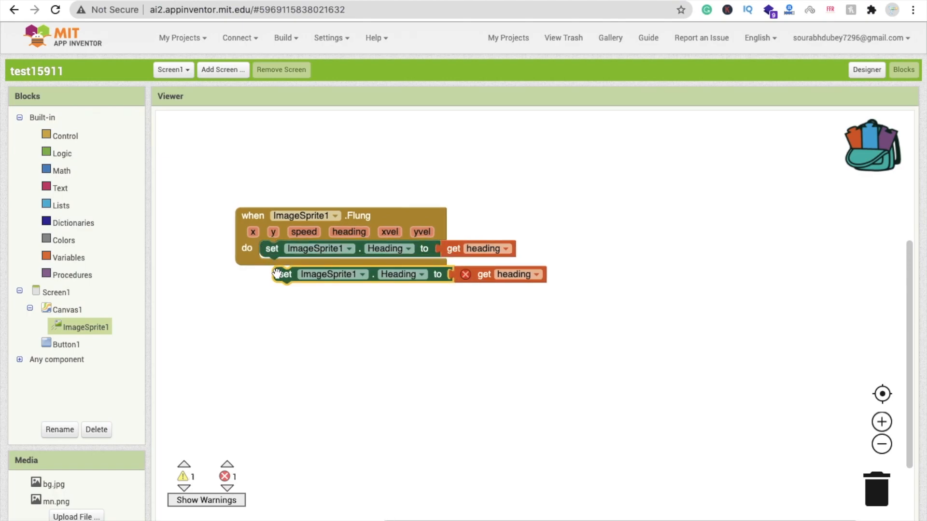
click(405, 265)
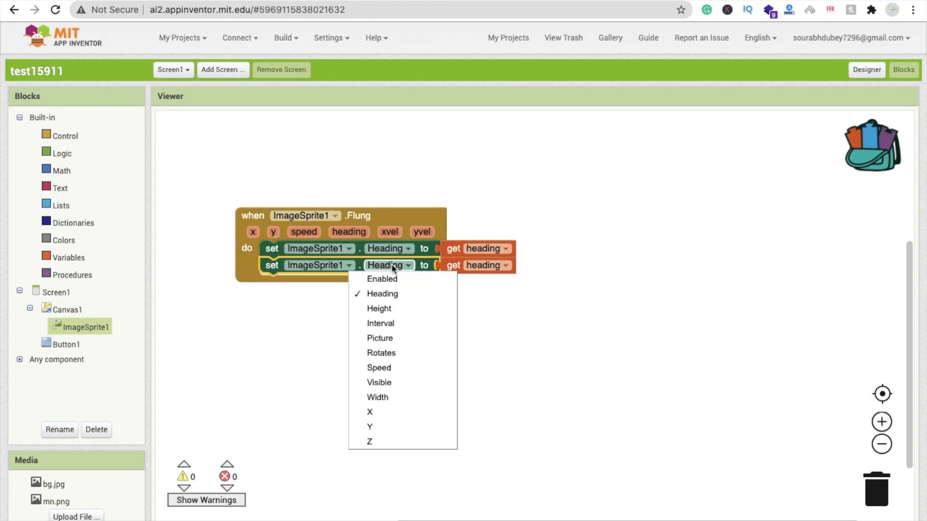
click(379, 368)
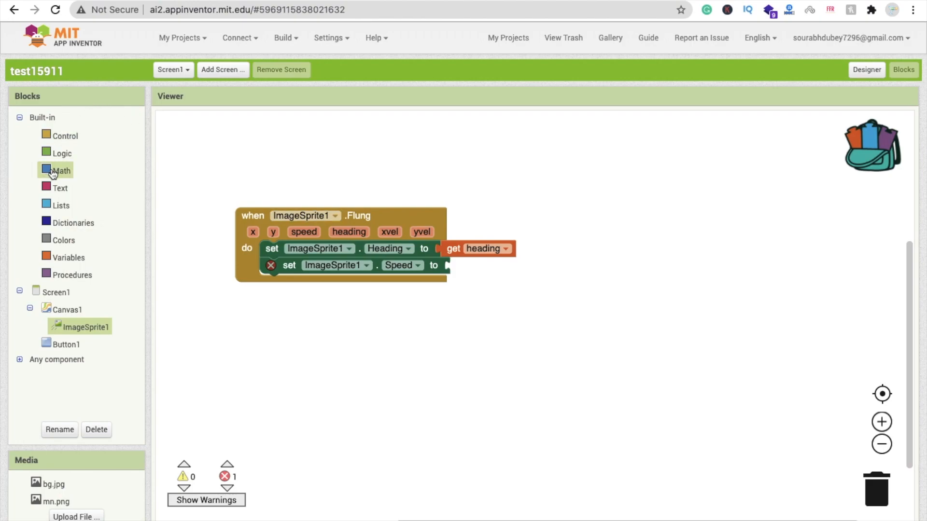
click(61, 171)
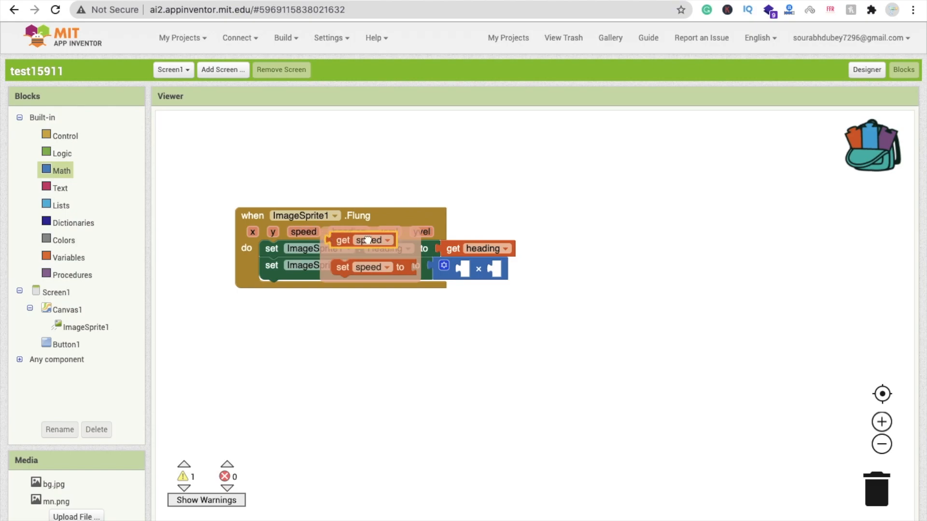
click(61, 170)
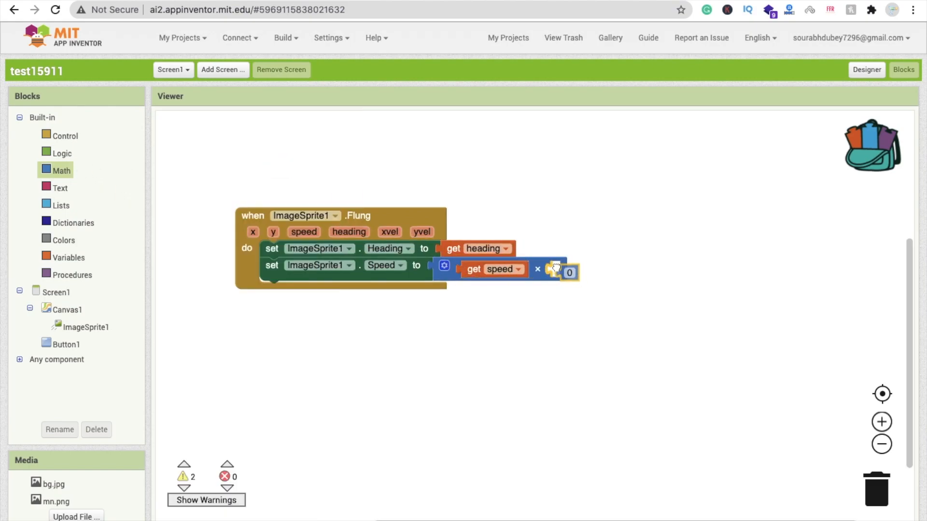
text(3)
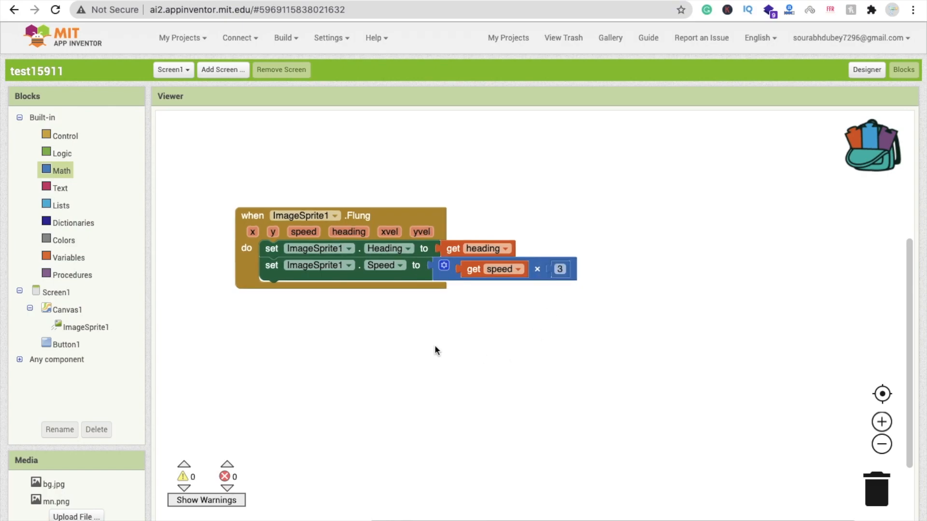
click(66, 344)
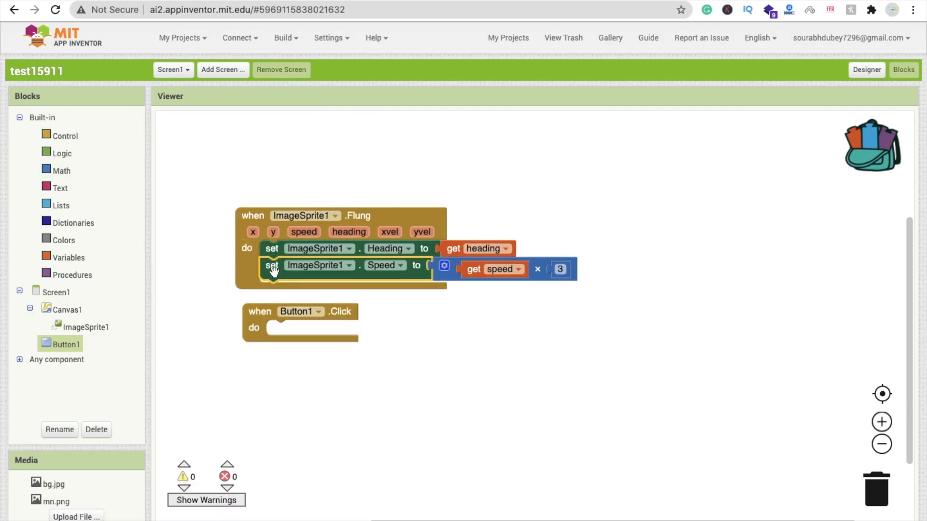
- Make Button1.Click set ImageSprite1 Speed to 0, delete leftover blocks, and open Connect
drag(272, 266, 283, 291)
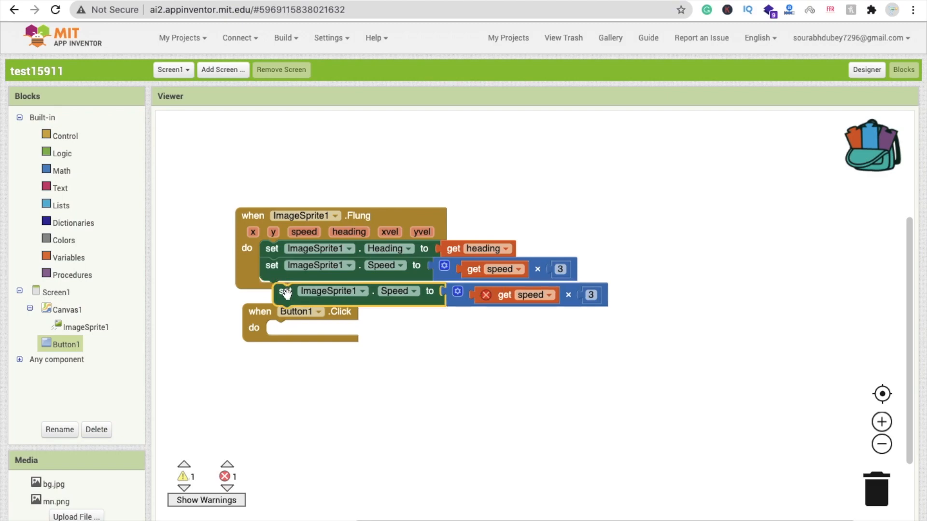
drag(285, 290, 286, 328)
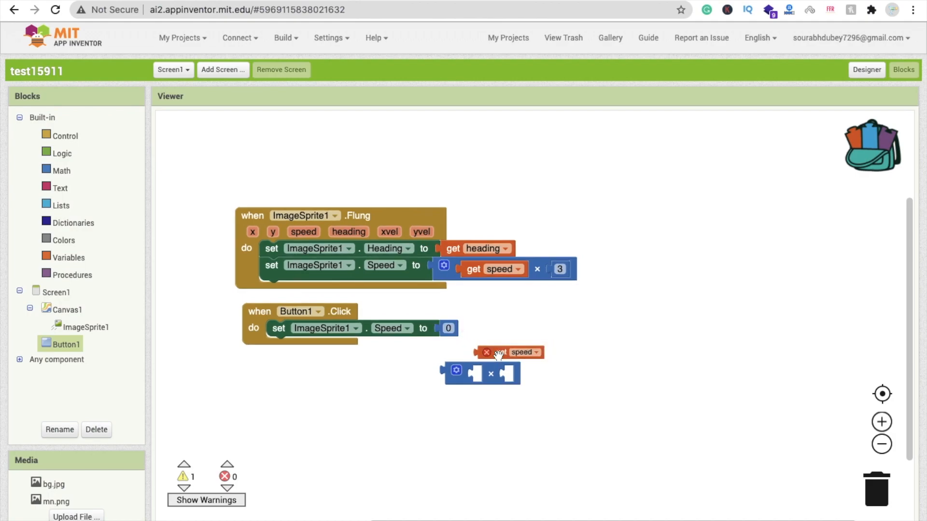
click(487, 352)
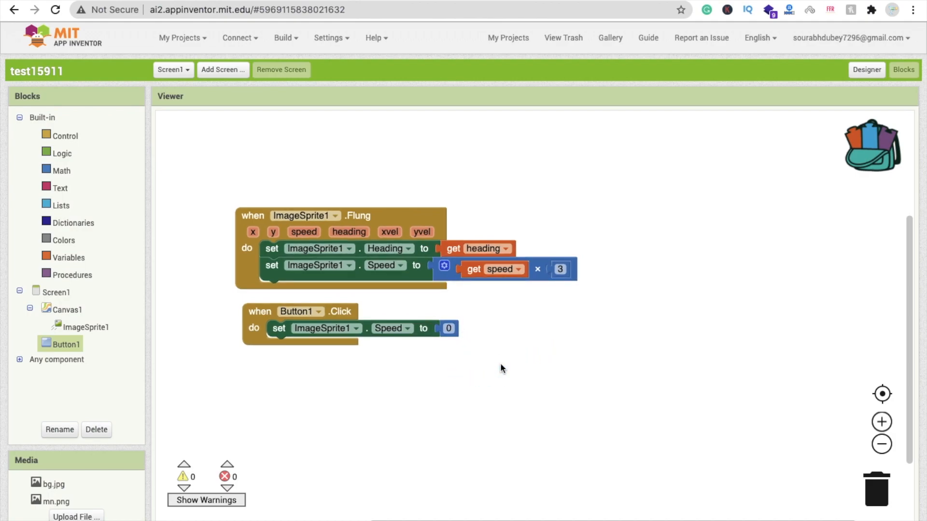
click(239, 37)
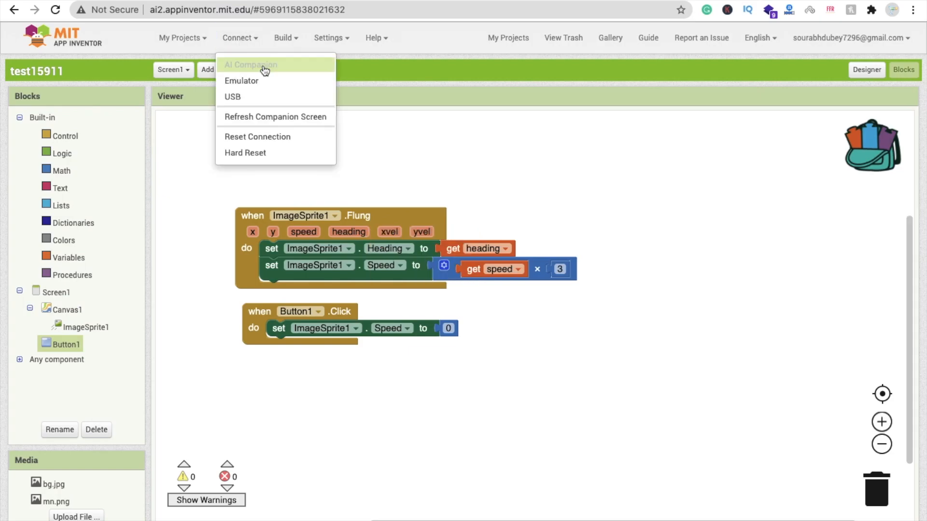